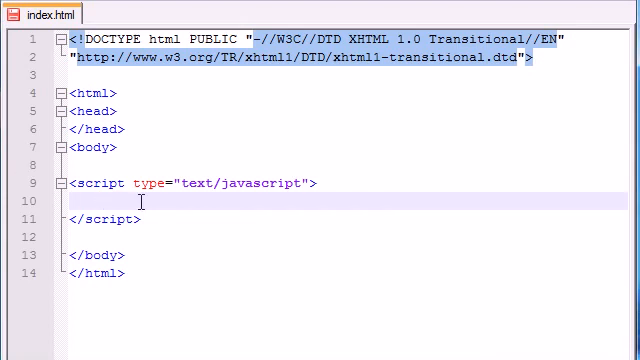
Step: Type var name = "Bucky"; and var age = 24; then start a new line
{"action": "type", "text": "var"}
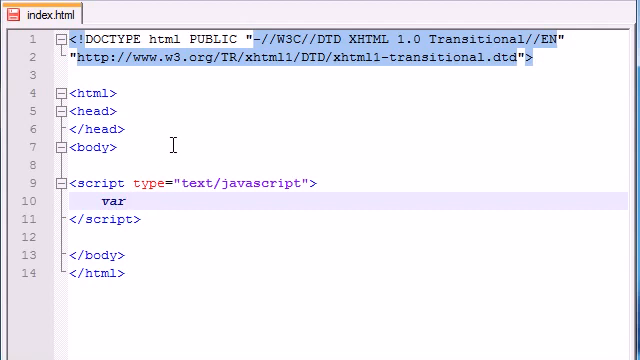
{"action": "type", "text": "name =\""}
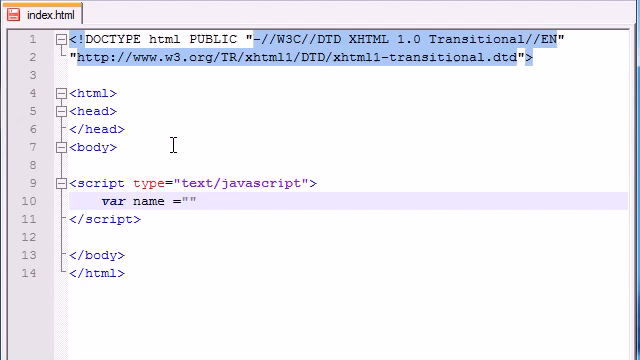
{"action": "type", "text": "Bucky"}
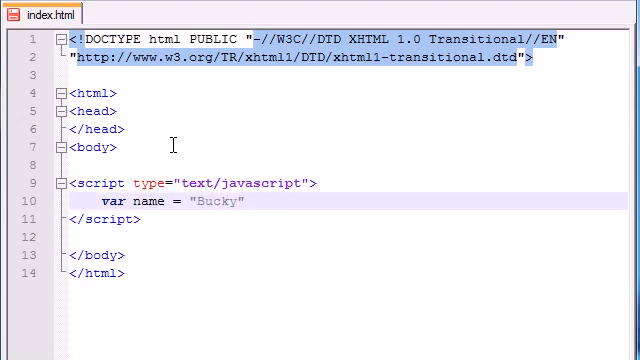
{"action": "type", "text": "var"}
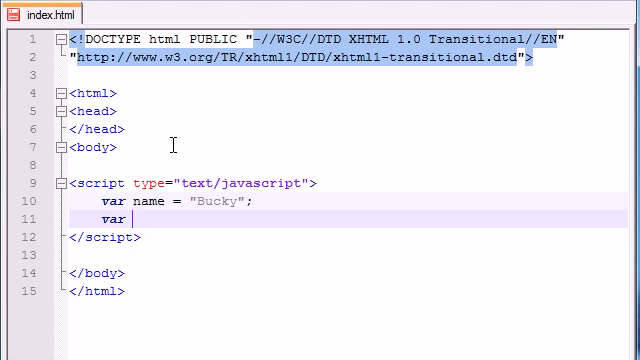
{"action": "type", "text": "age = 24"}
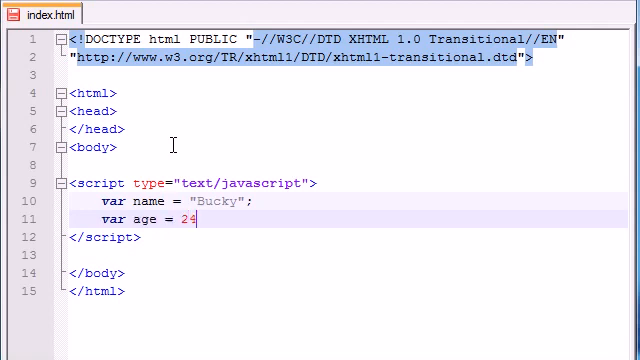
{"action": "type", "text": ";"}
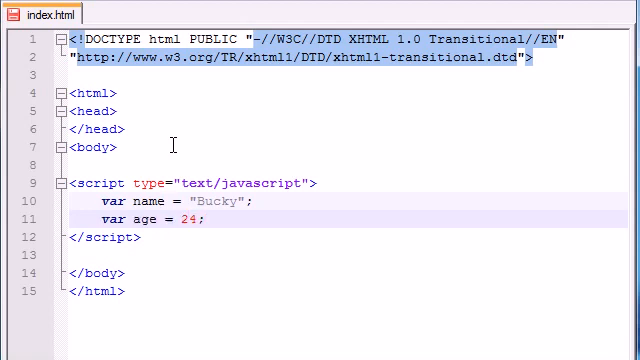
{"action": "key", "text": "Return"}
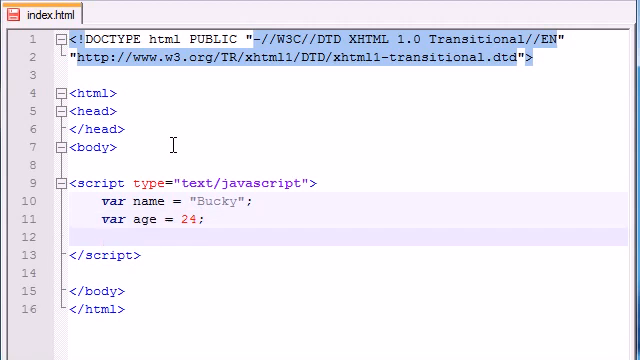
Step: Write document.write(name + " is my name"); below the declarations
{"action": "type", "text": "doc"}
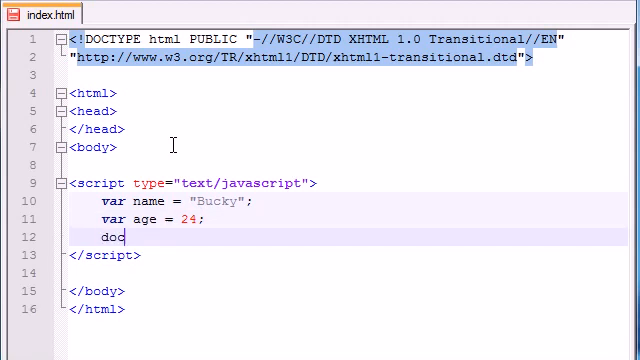
{"action": "type", "text": "ument.wri"}
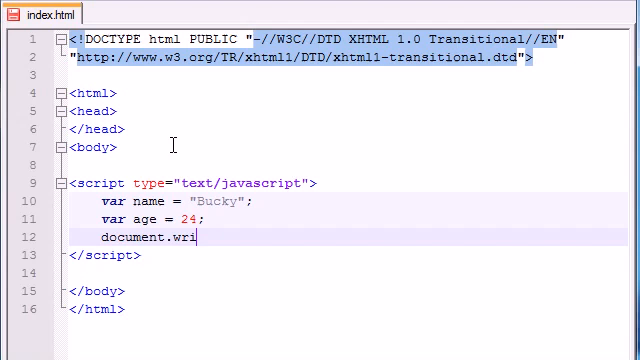
{"action": "type", "text": "te();"}
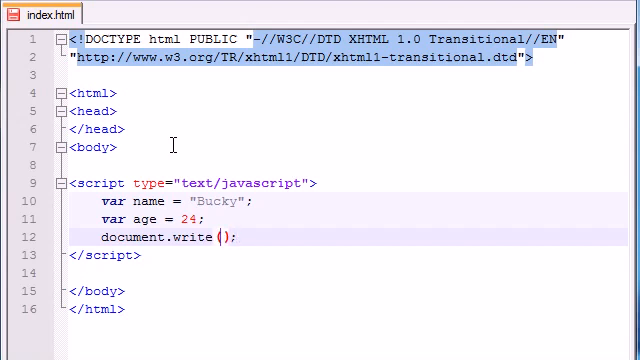
{"action": "type", "text": "name"}
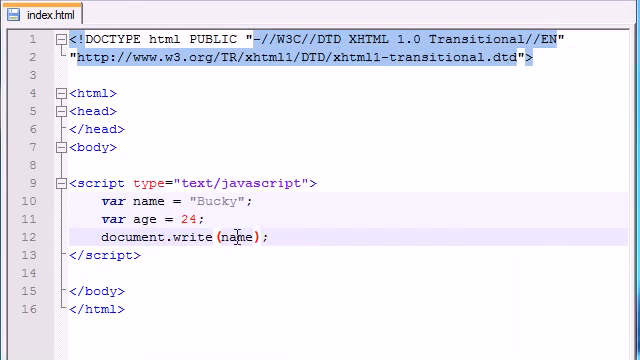
{"action": "mouse_move", "coordinate": [316, 157]}
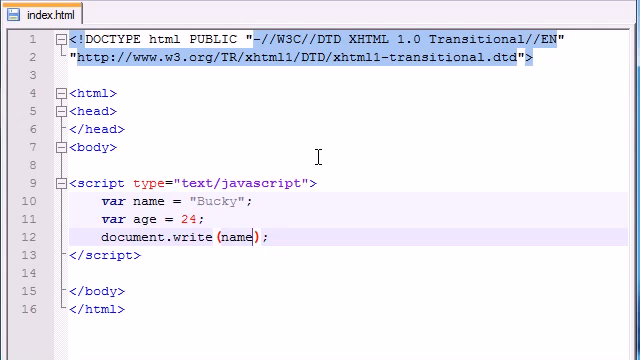
{"action": "type", "text": "+"}
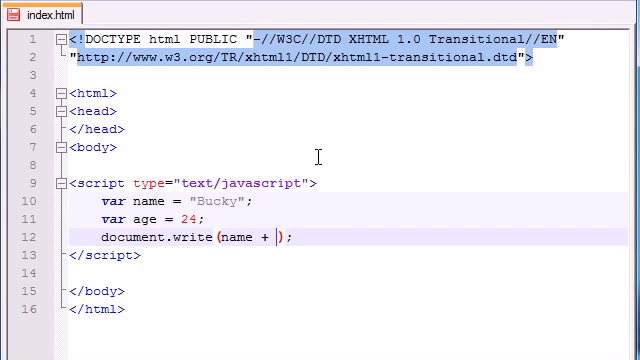
{"action": "type", "text": "\"\""}
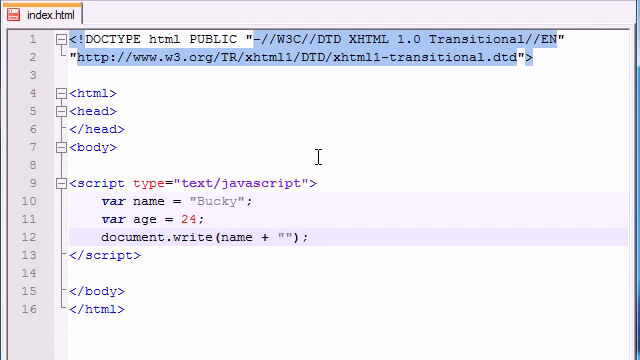
{"action": "type", "text": "is m"}
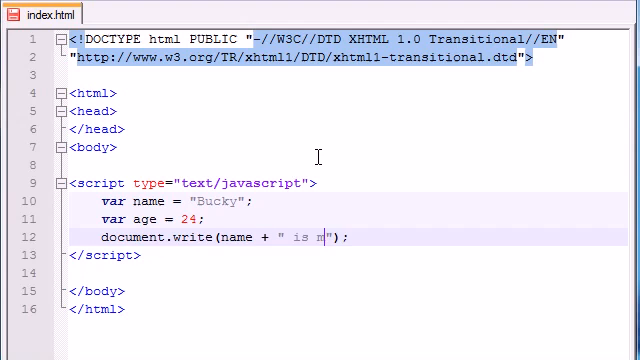
{"action": "type", "text": "y name"}
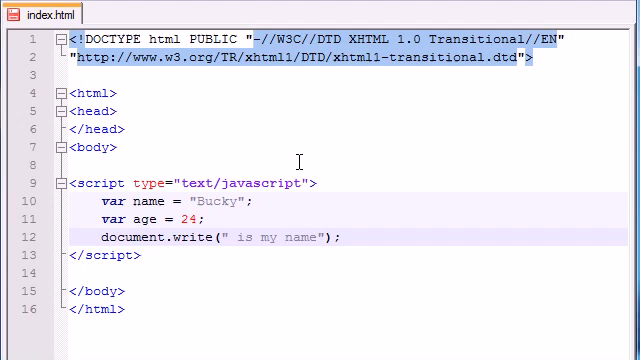
{"action": "type", "text": "name +"}
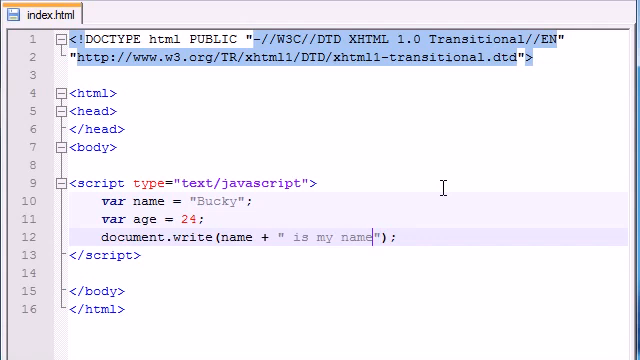
Step: Append " and my age is " + age to the document.write string
{"action": "type", "text": "and my age"}
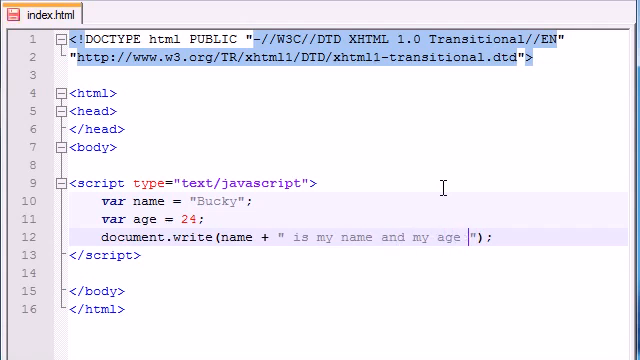
{"action": "type", "text": "is \" +"}
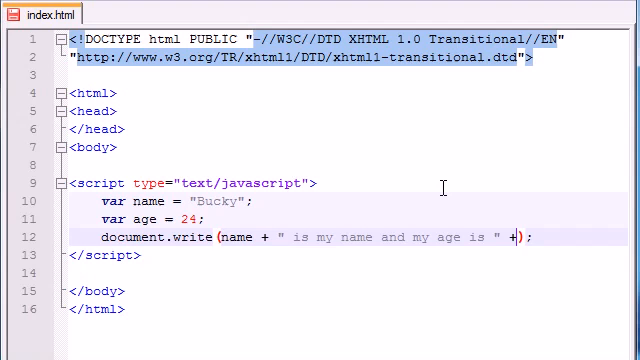
{"action": "type", "text": "age"}
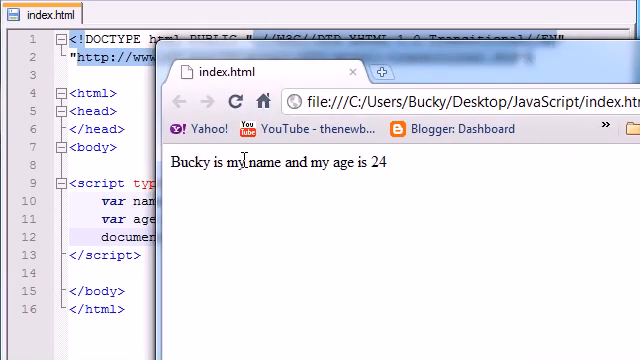
{"action": "mouse_move", "coordinate": [388, 163]}
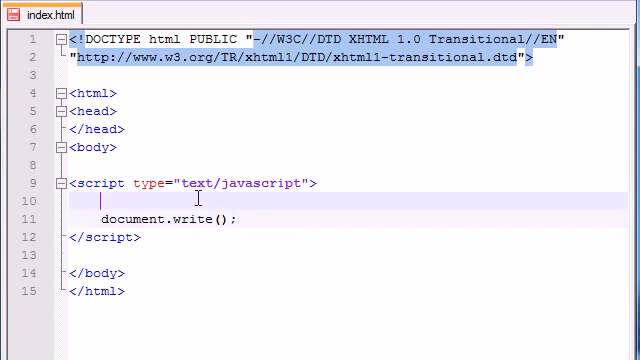
Step: Declare tuna as "i am a fish" and bacon as "baconator?"
{"action": "type", "text": "var t"}
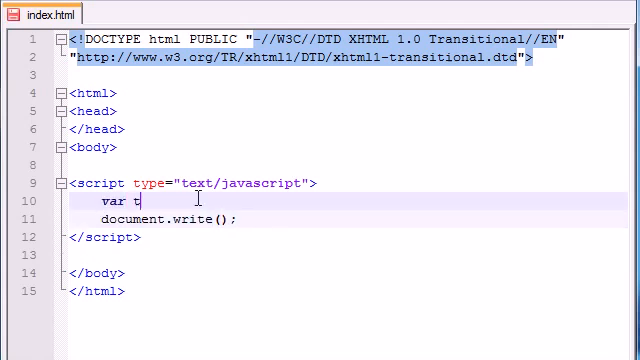
{"action": "type", "text": "una = \"\""}
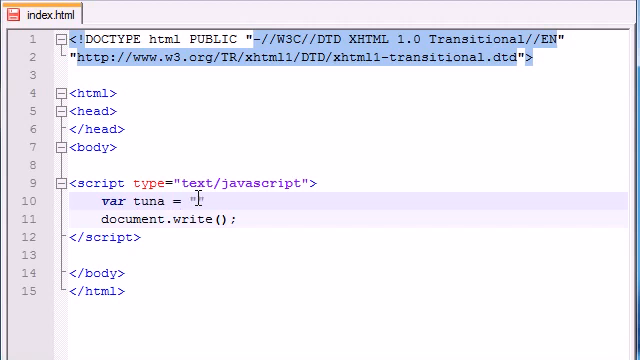
{"action": "type", "text": "i am a fish"}
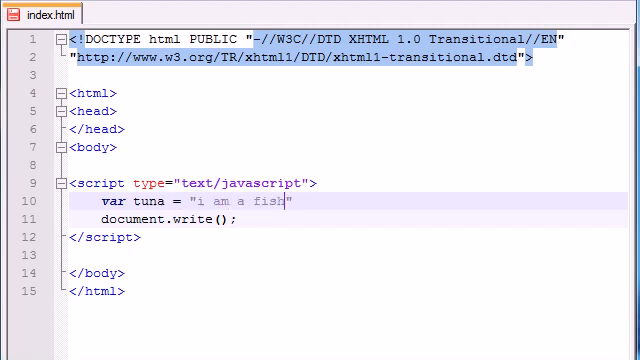
{"action": "key", "text": "enter"}
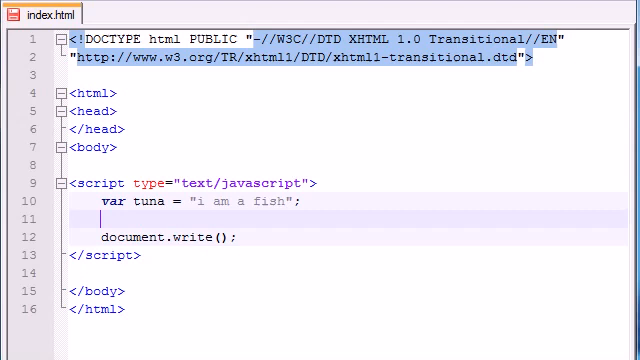
{"action": "type", "text": "var"}
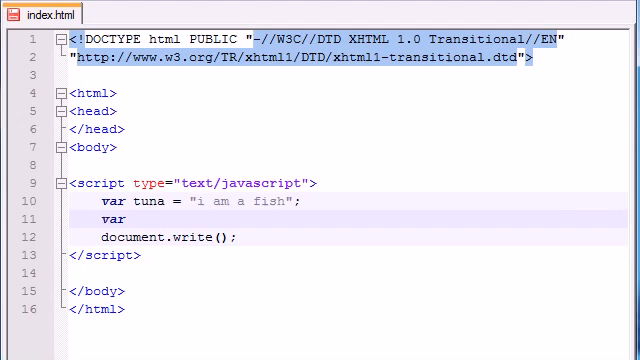
{"action": "type", "text": "bacon"}
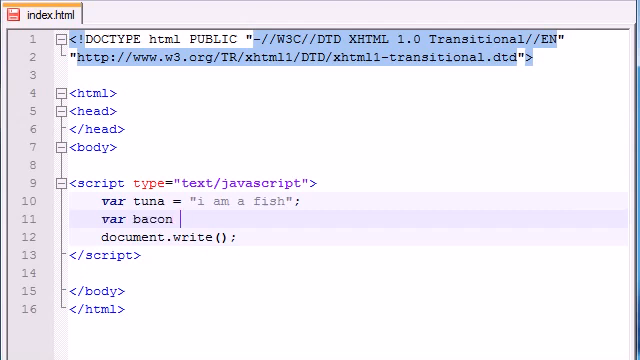
{"action": "type", "text": "= \"\""}
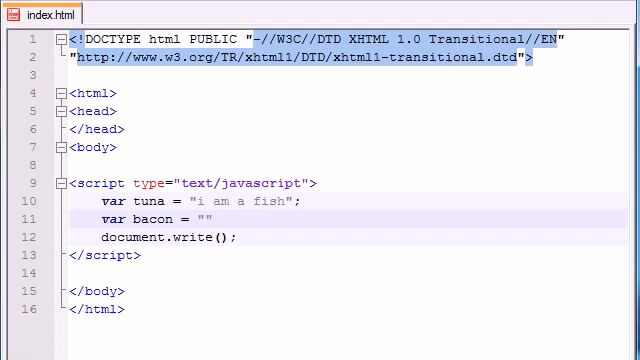
{"action": "type", "text": "baconator?"}
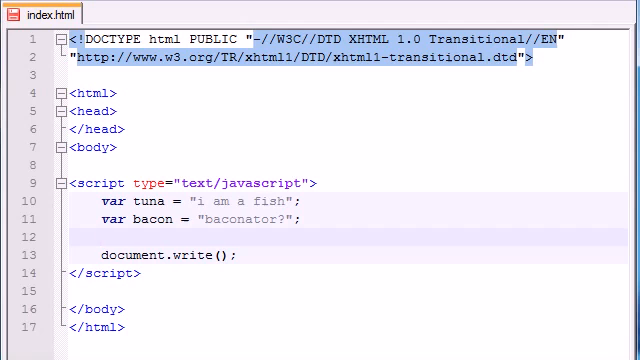
Step: Add a third declaration: ham set to "hamburglarr"
{"action": "type", "text": "var"}
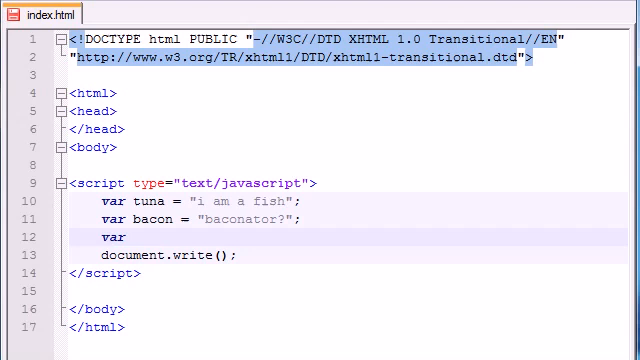
{"action": "left_click", "coordinate": [130, 237]}
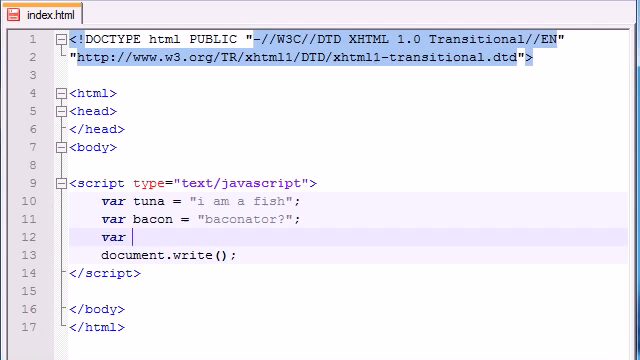
{"action": "type", "text": "ha"}
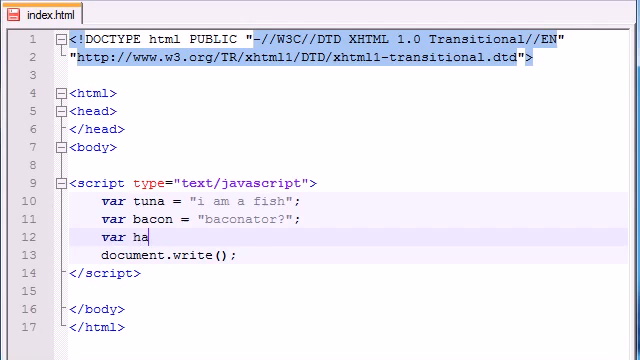
{"action": "type", "text": "m = \""}
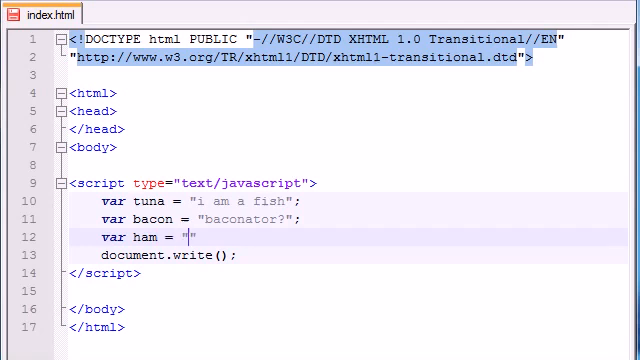
{"action": "type", "text": "hamburglarr"}
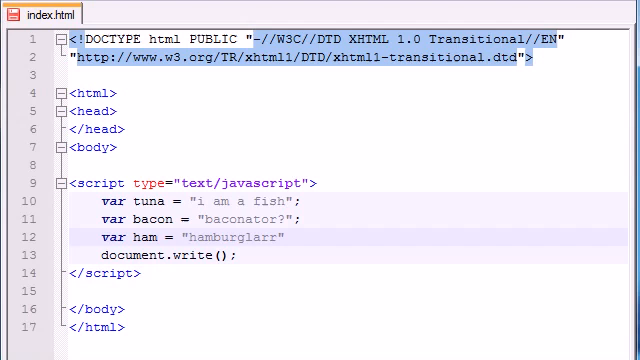
{"action": "type", "text": ";"}
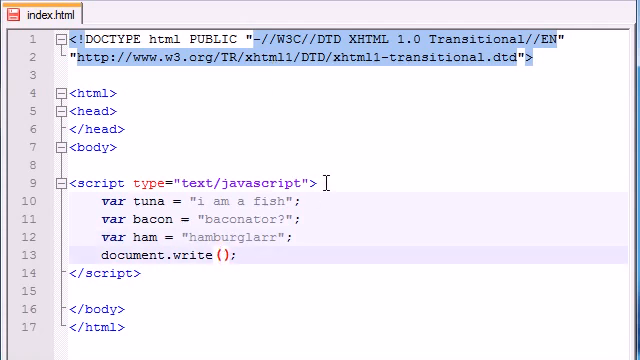
Step: Fill document.write() with tuna+bacon+ham
{"action": "type", "text": "tu"}
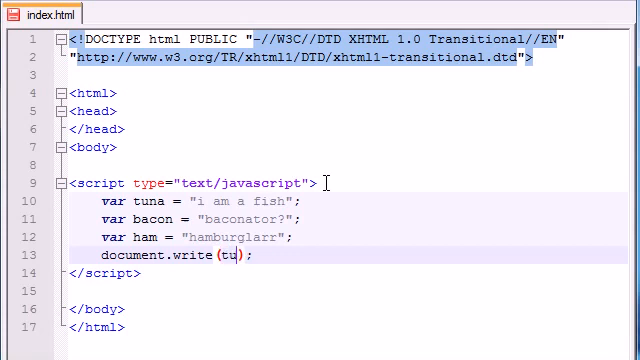
{"action": "type", "text": "na+"}
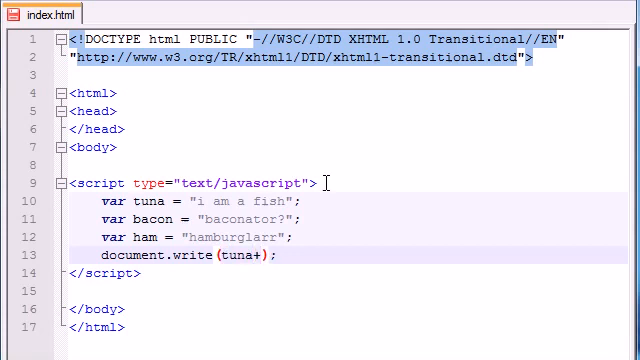
{"action": "type", "text": "bac"}
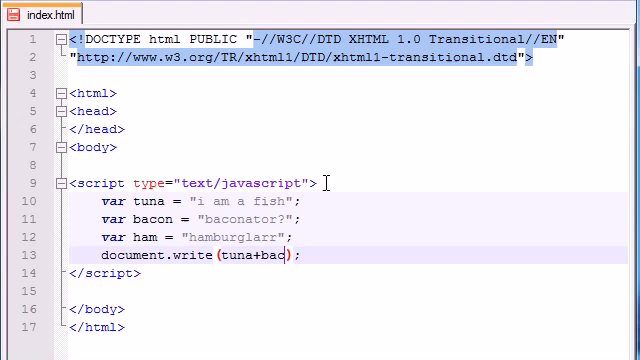
{"action": "type", "text": "on+h"}
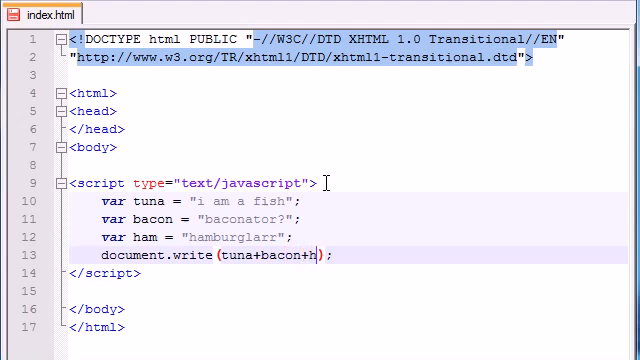
{"action": "type", "text": "am"}
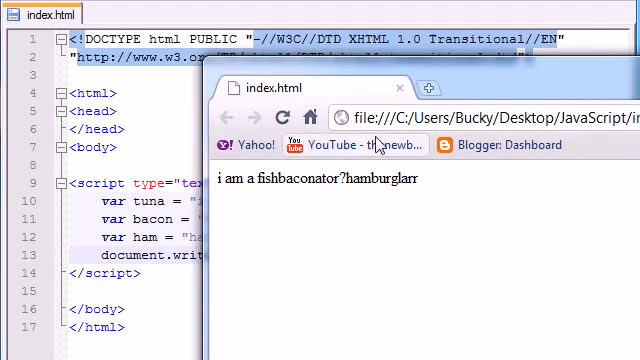
{"action": "mouse_move", "coordinate": [453, 190]}
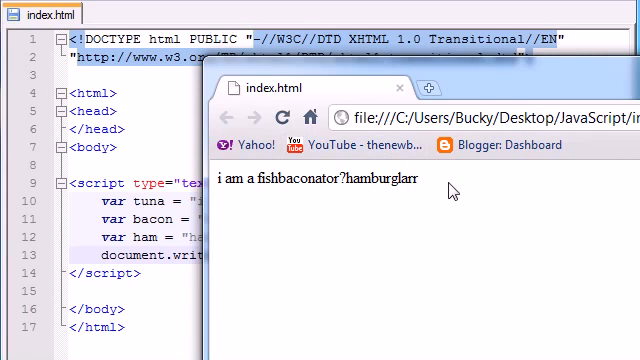